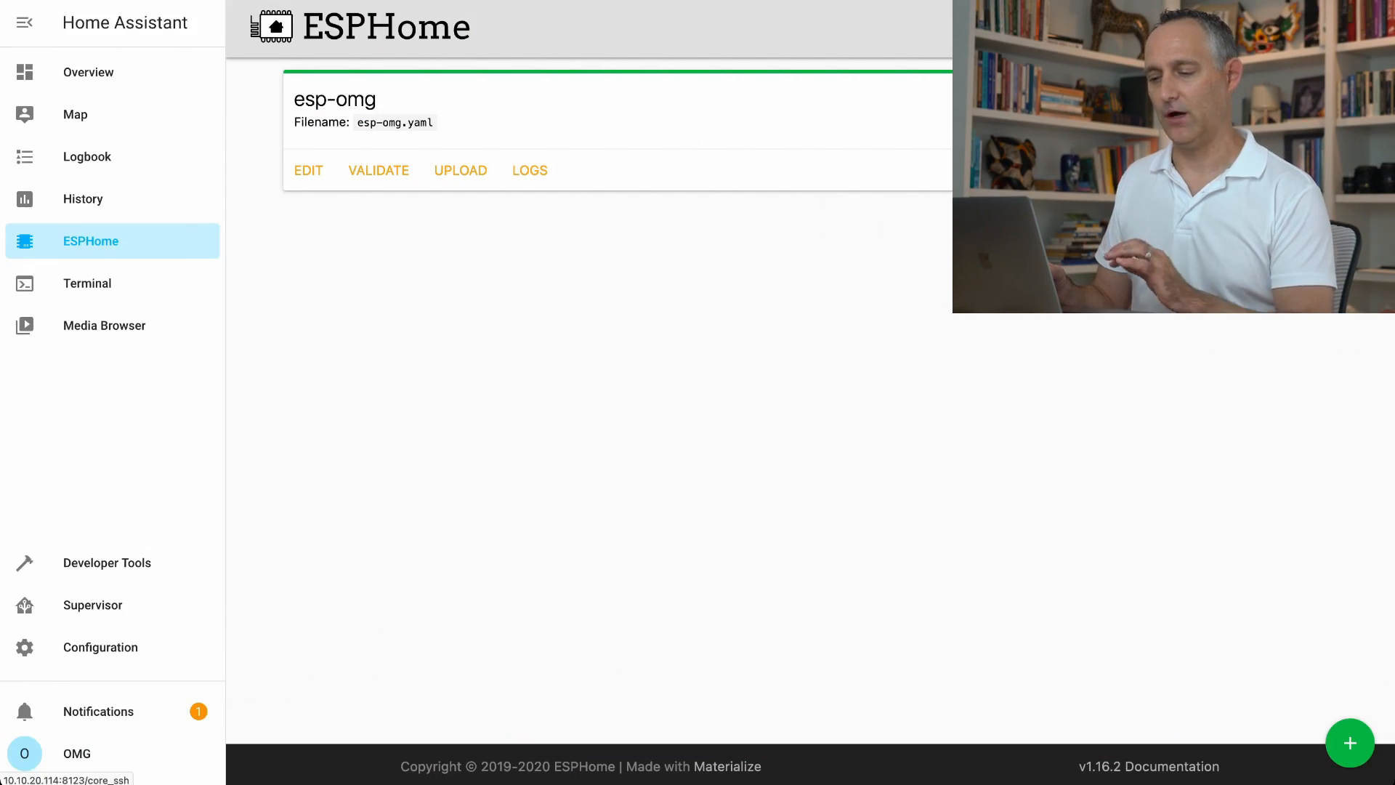
Open the Home Assistant terminal from the sidebar.
left_click(87, 282)
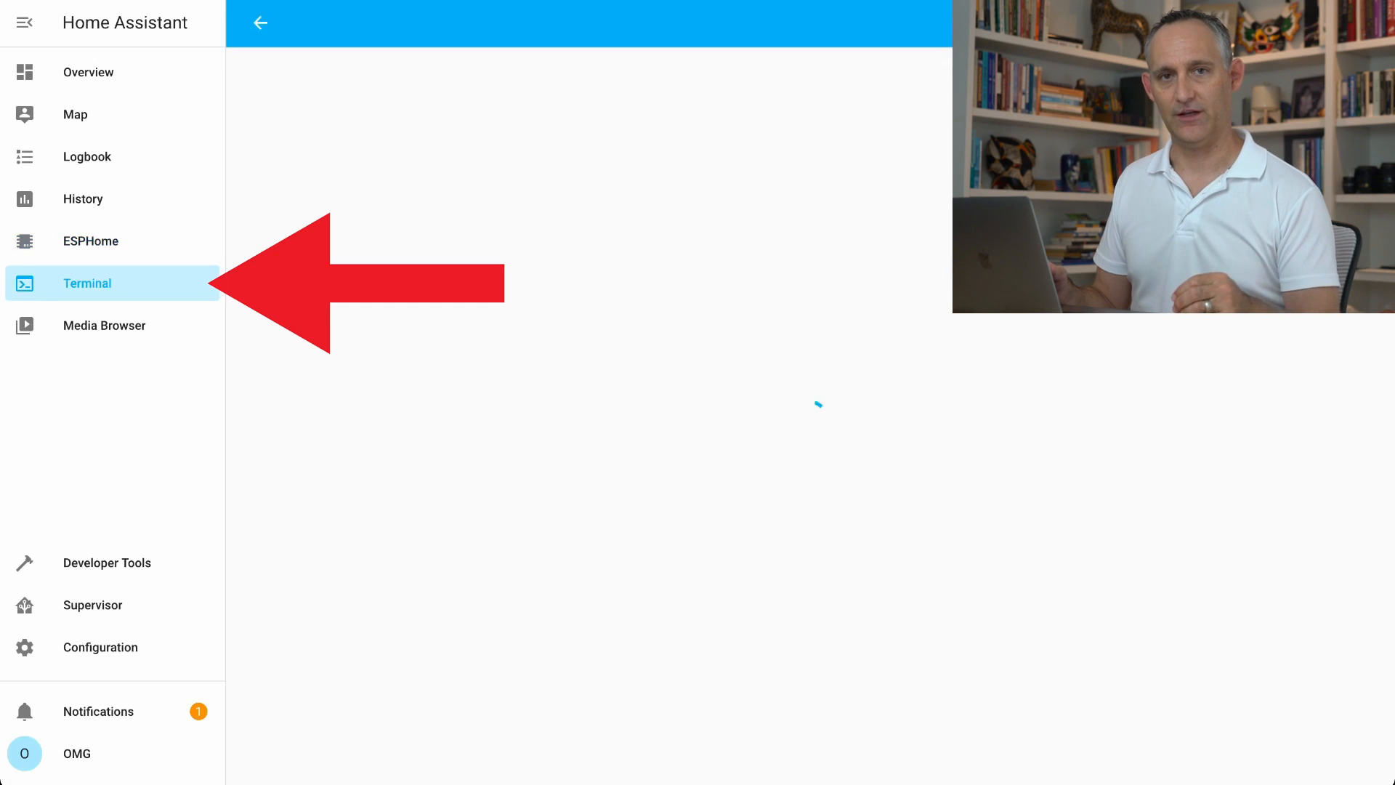
left_click(87, 283)
type("cd esphome/")
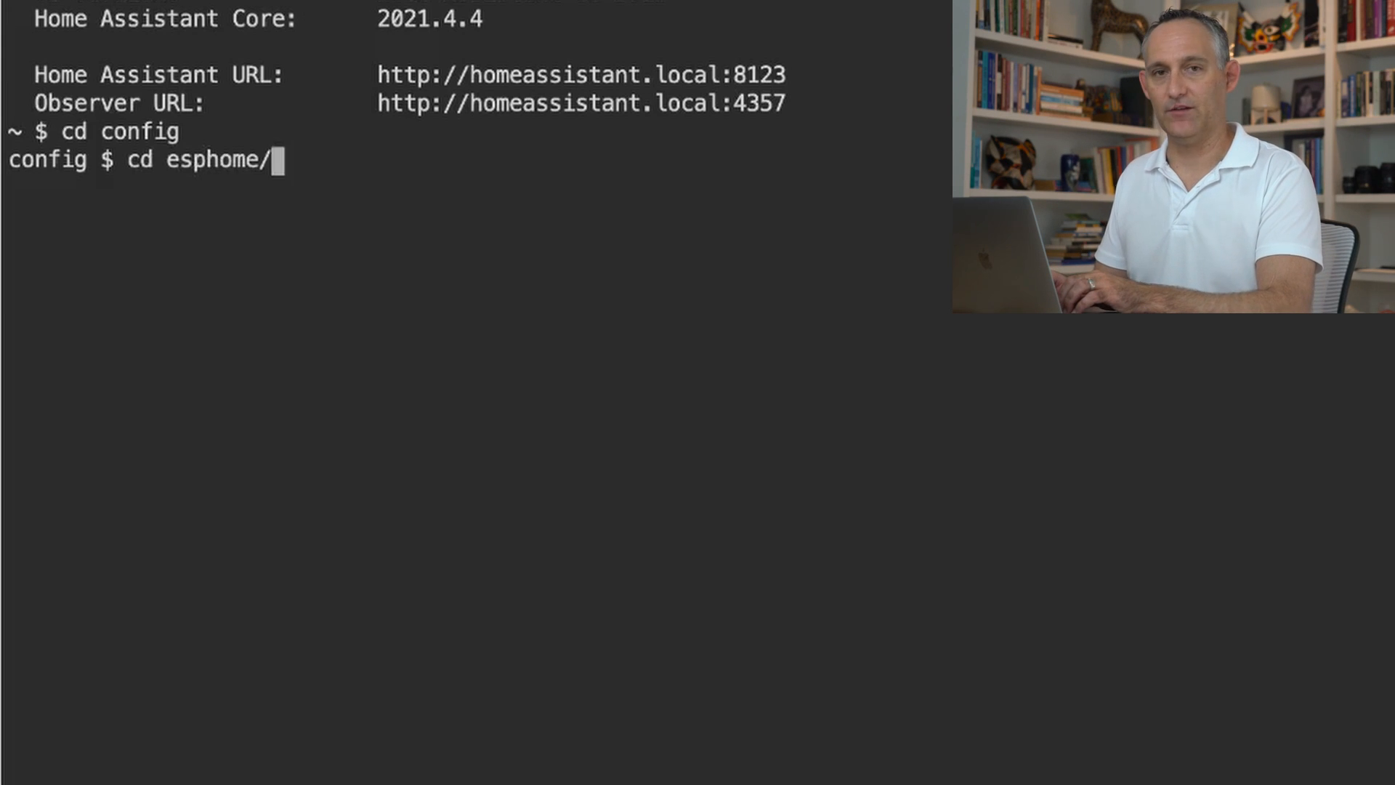
Enter the esphome folder and begin a secrets.yaml entry for wifi.
key("Return")
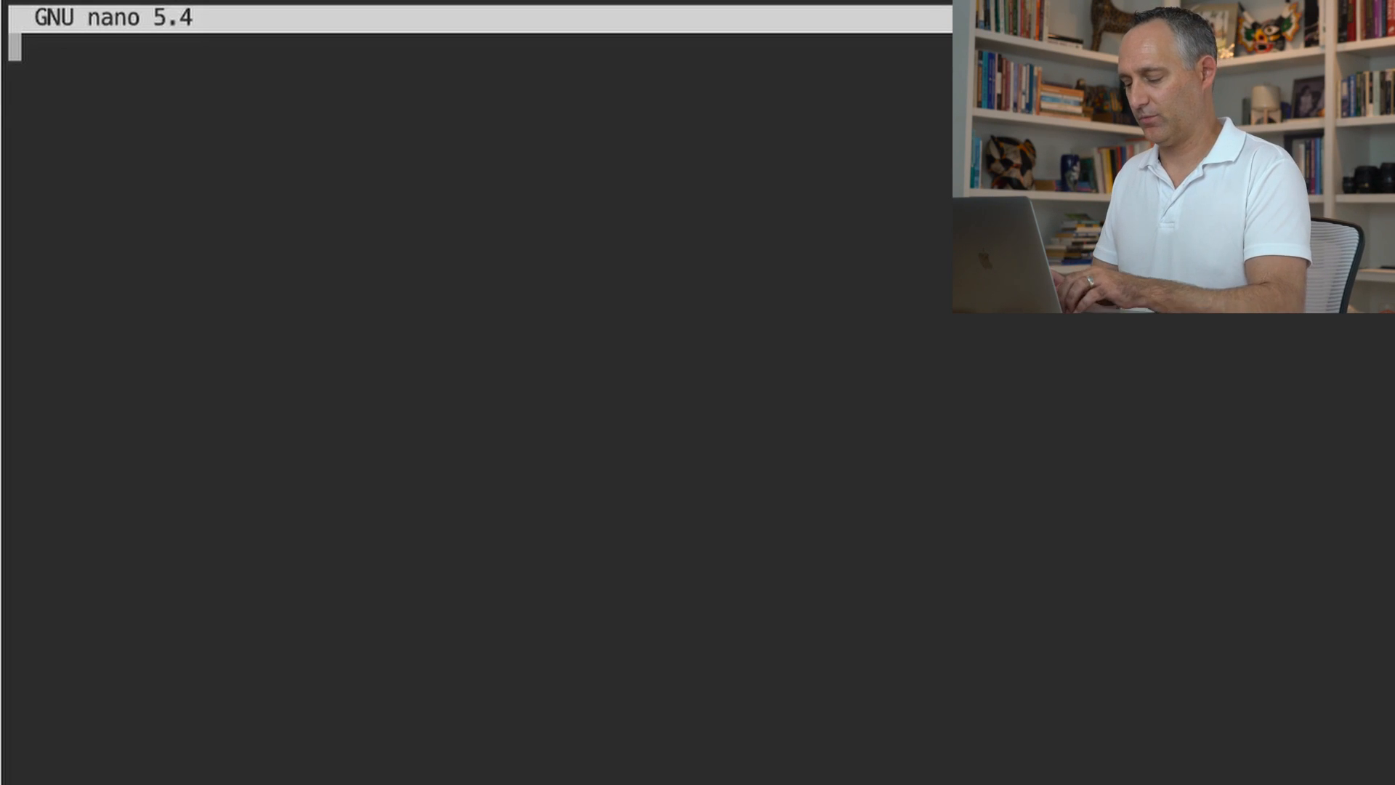
type("wi")
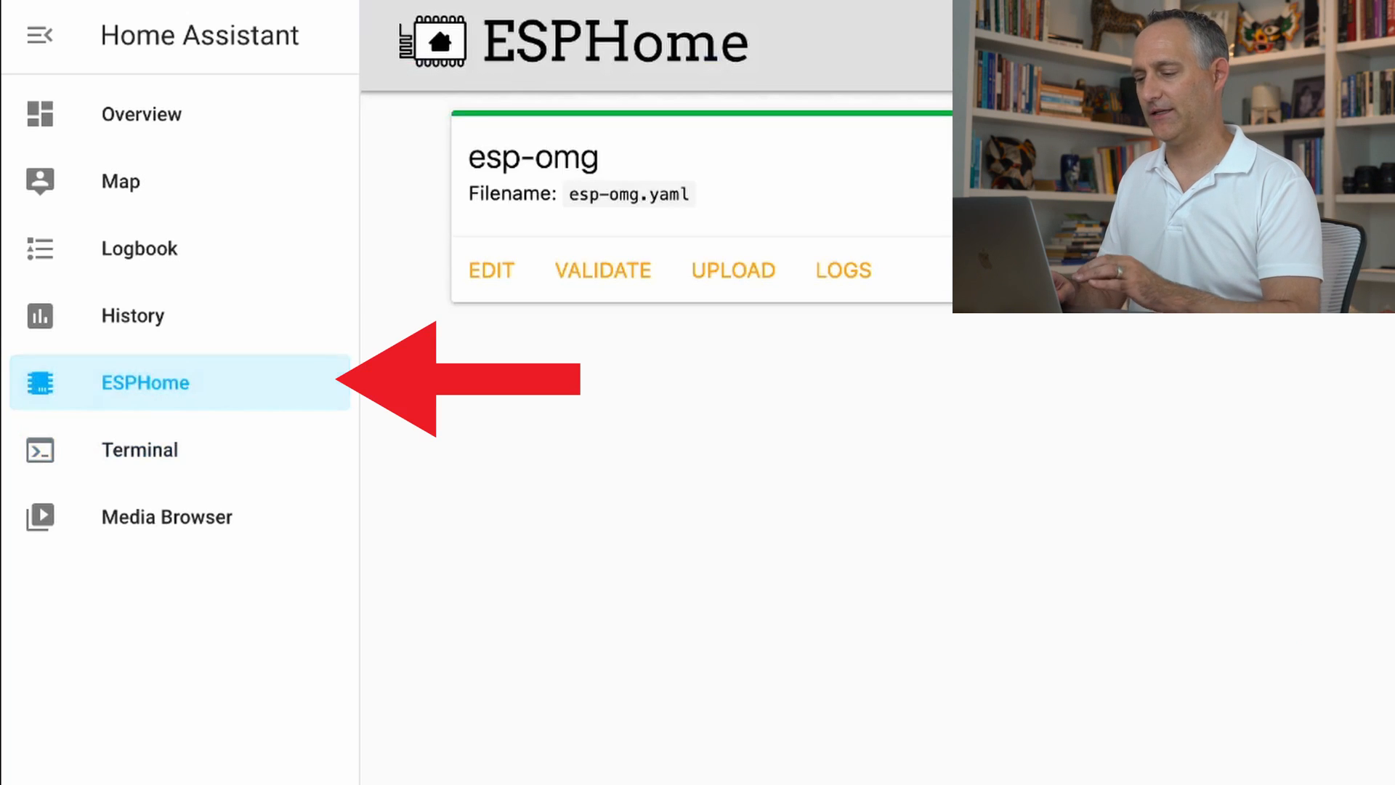
Open esp-omg.yaml and set the API password to '!secret api'.
left_click(491, 270)
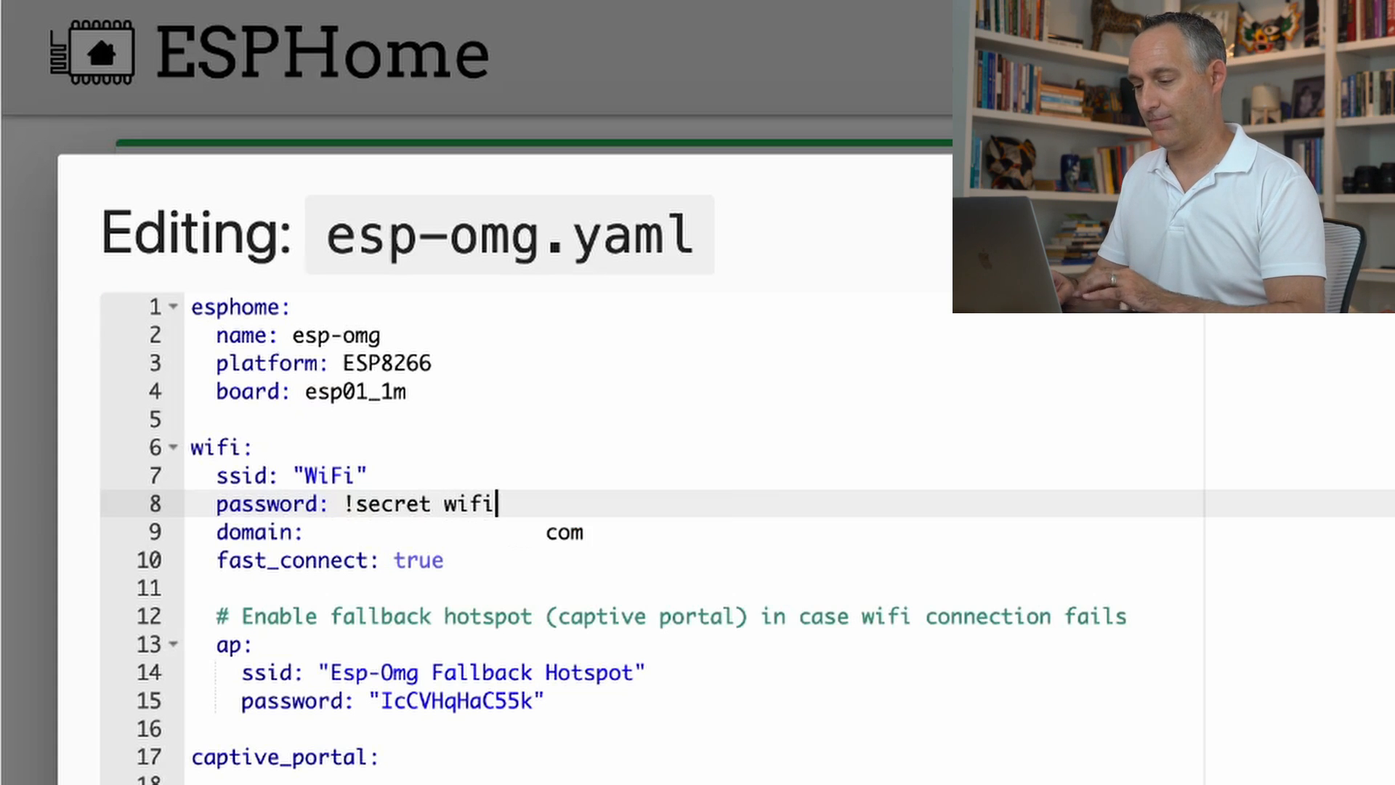
scroll("down", 3)
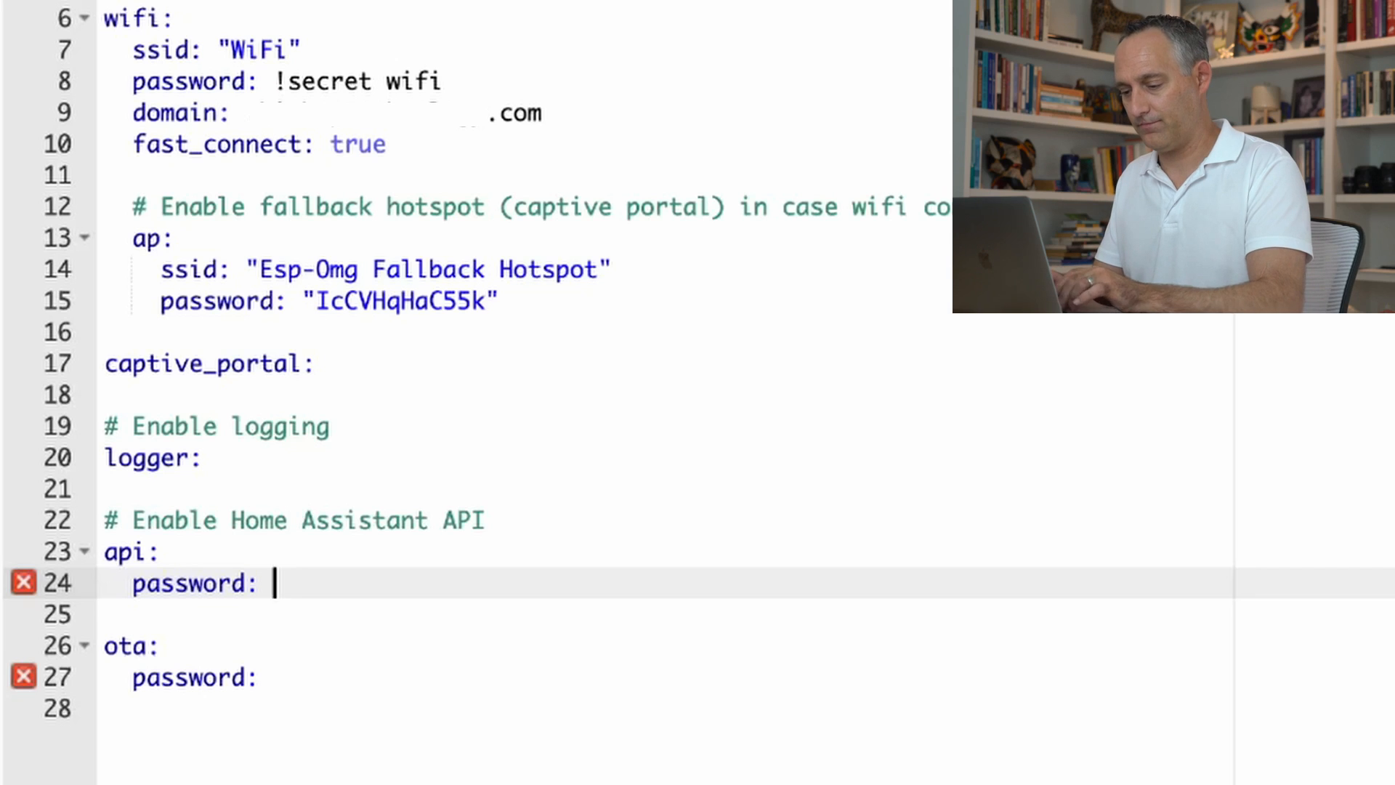
type("!sec")
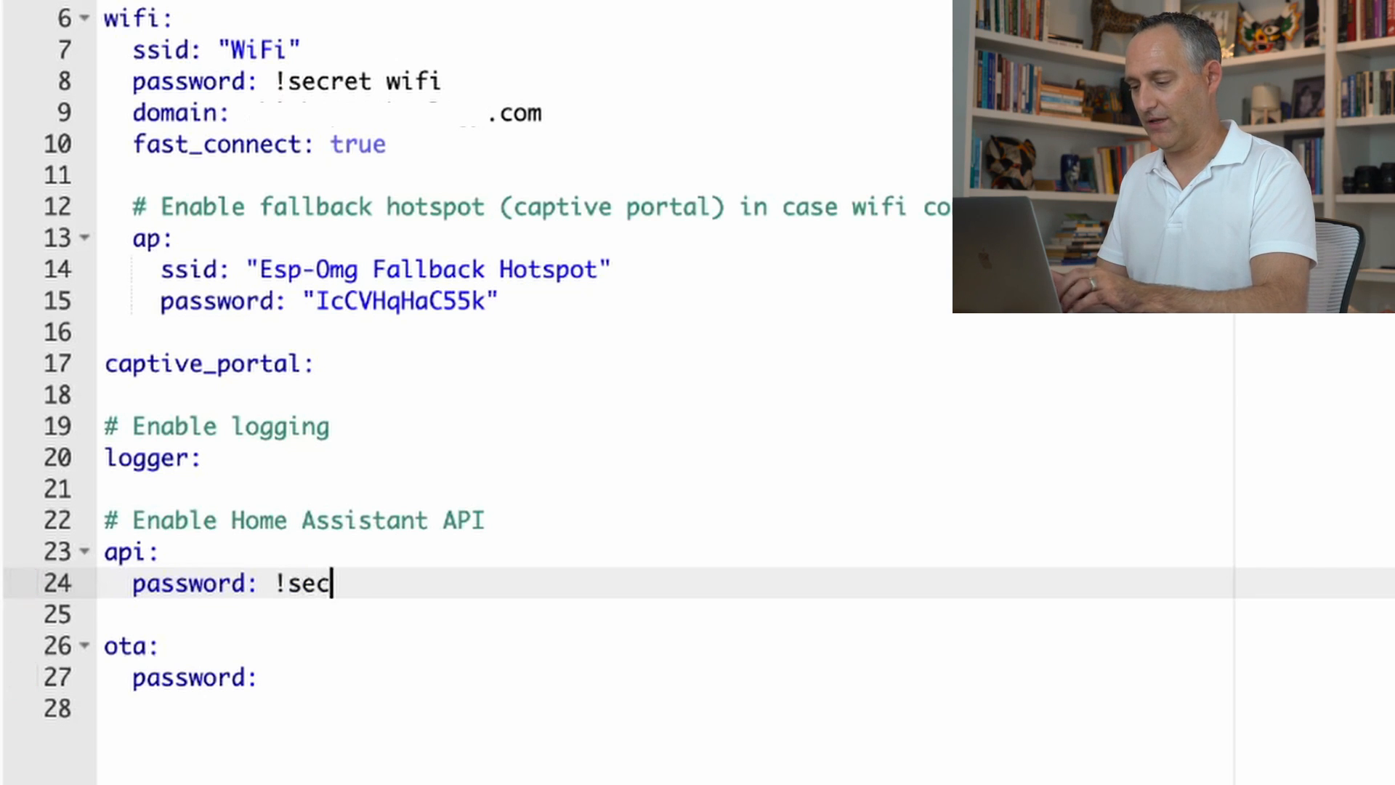
type("ret api")
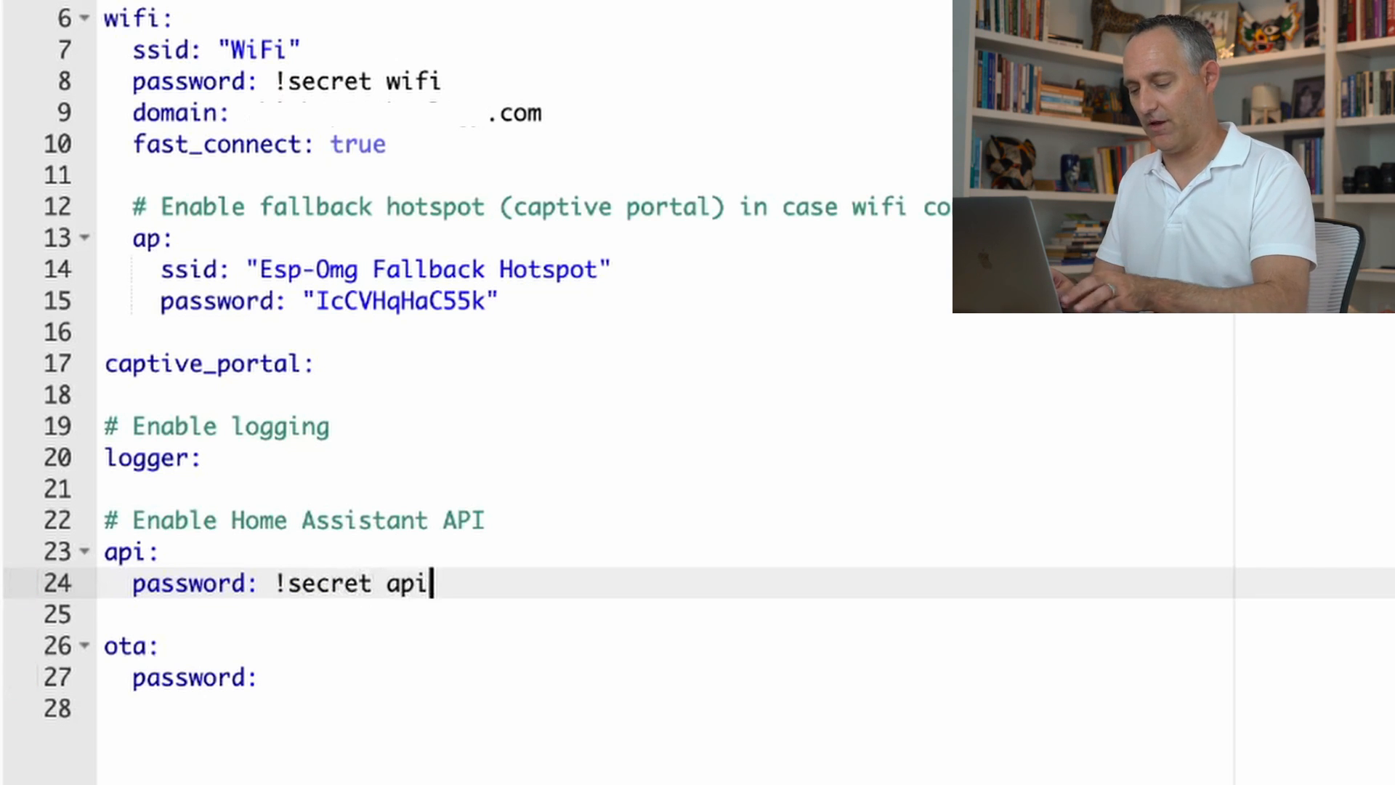
scroll("up", 3)
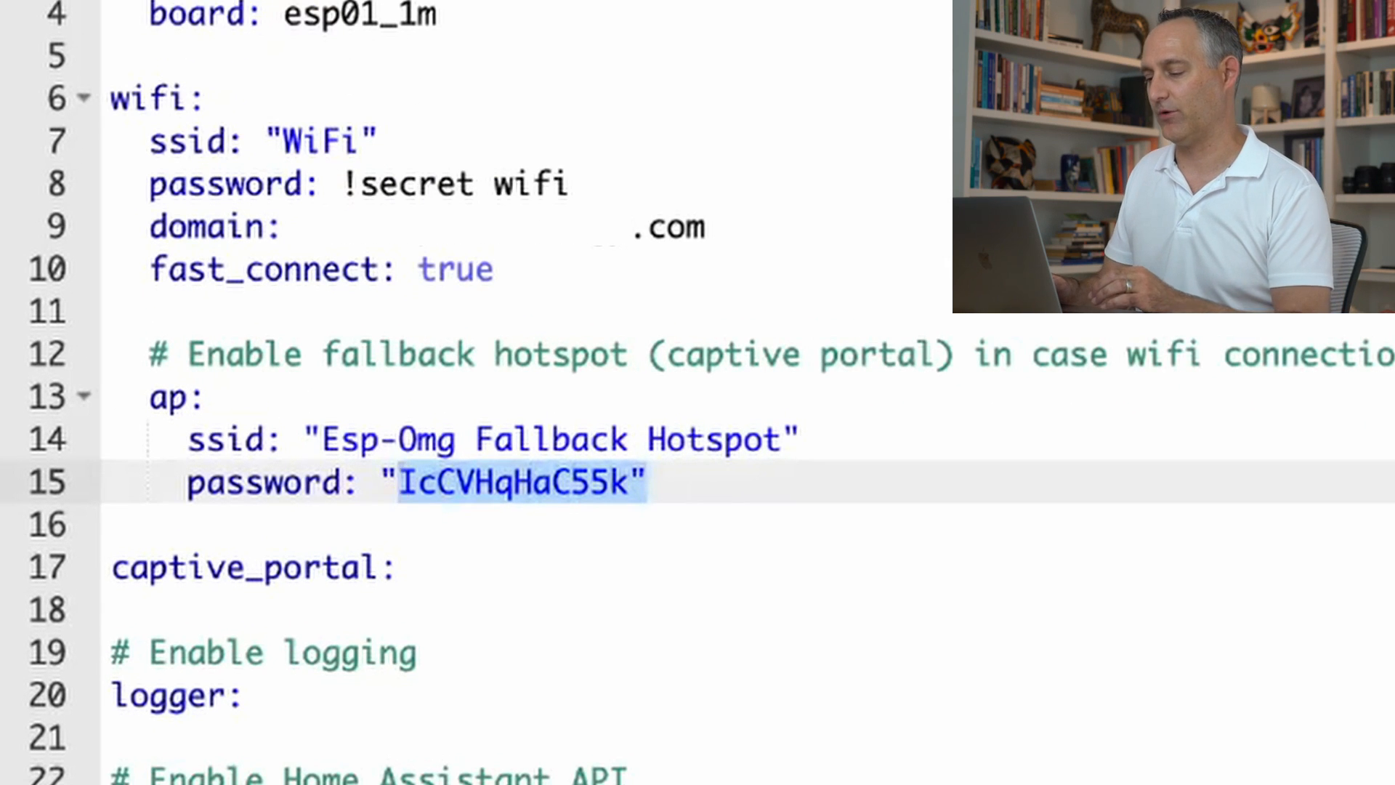
Replace the fallback hotspot and OTA passwords with '!secret api'.
key("Delete")
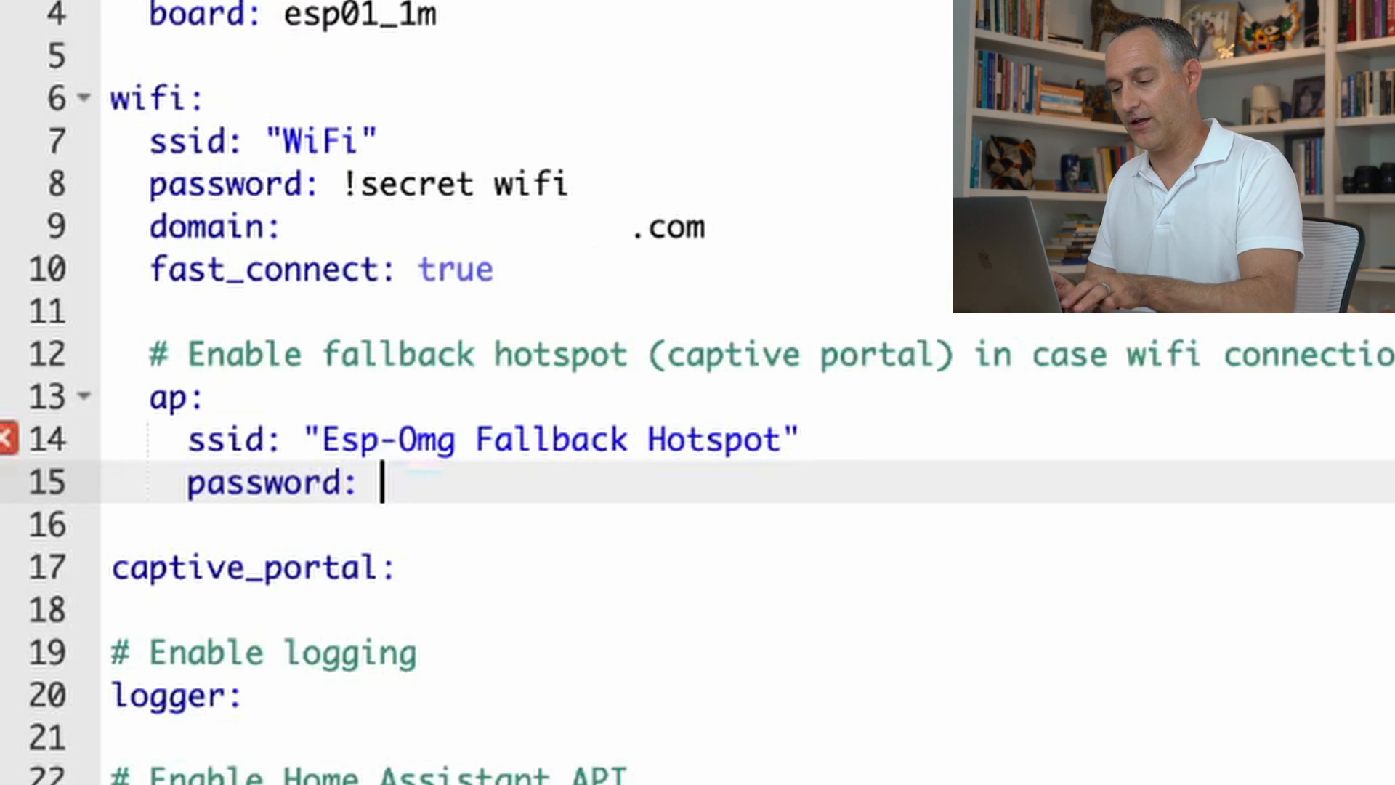
type("!secret api")
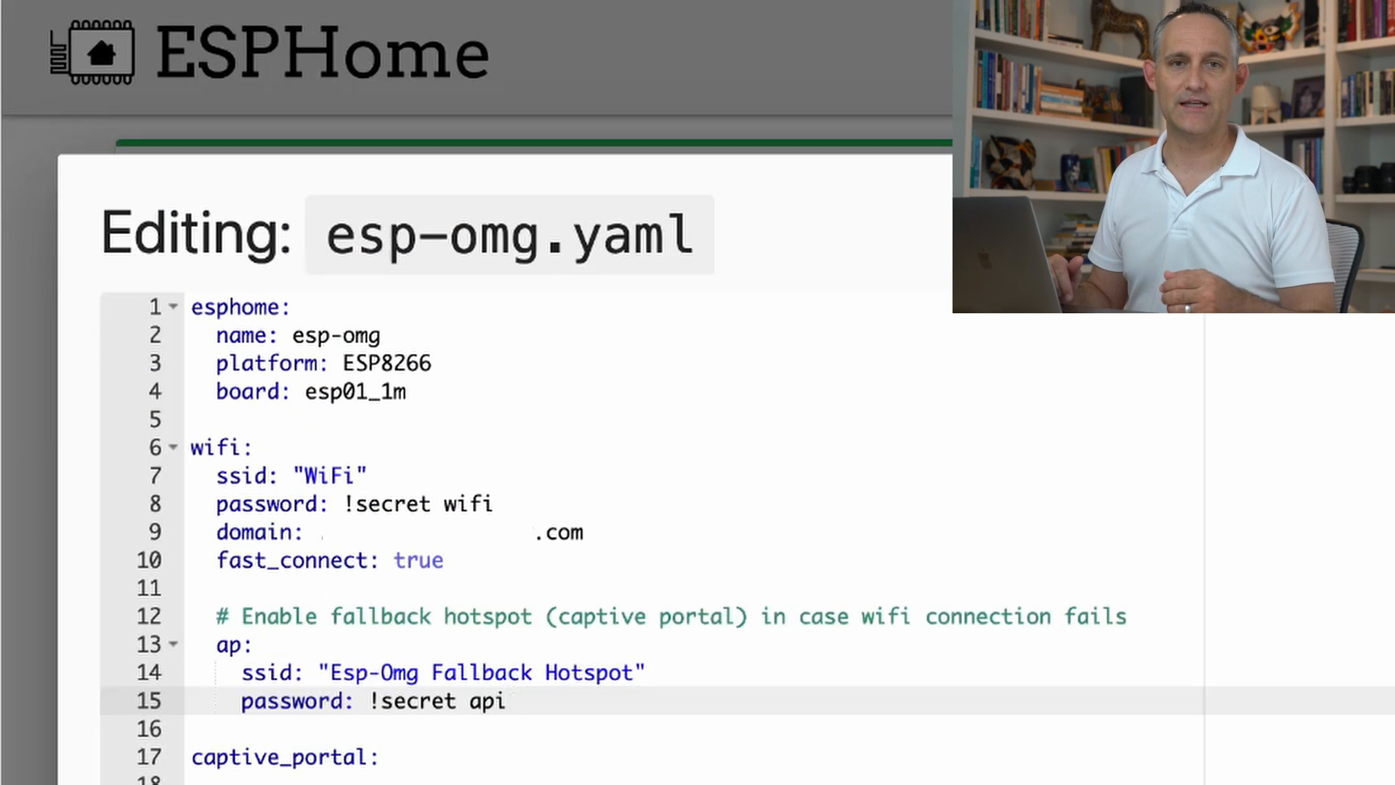
left_click(507, 701)
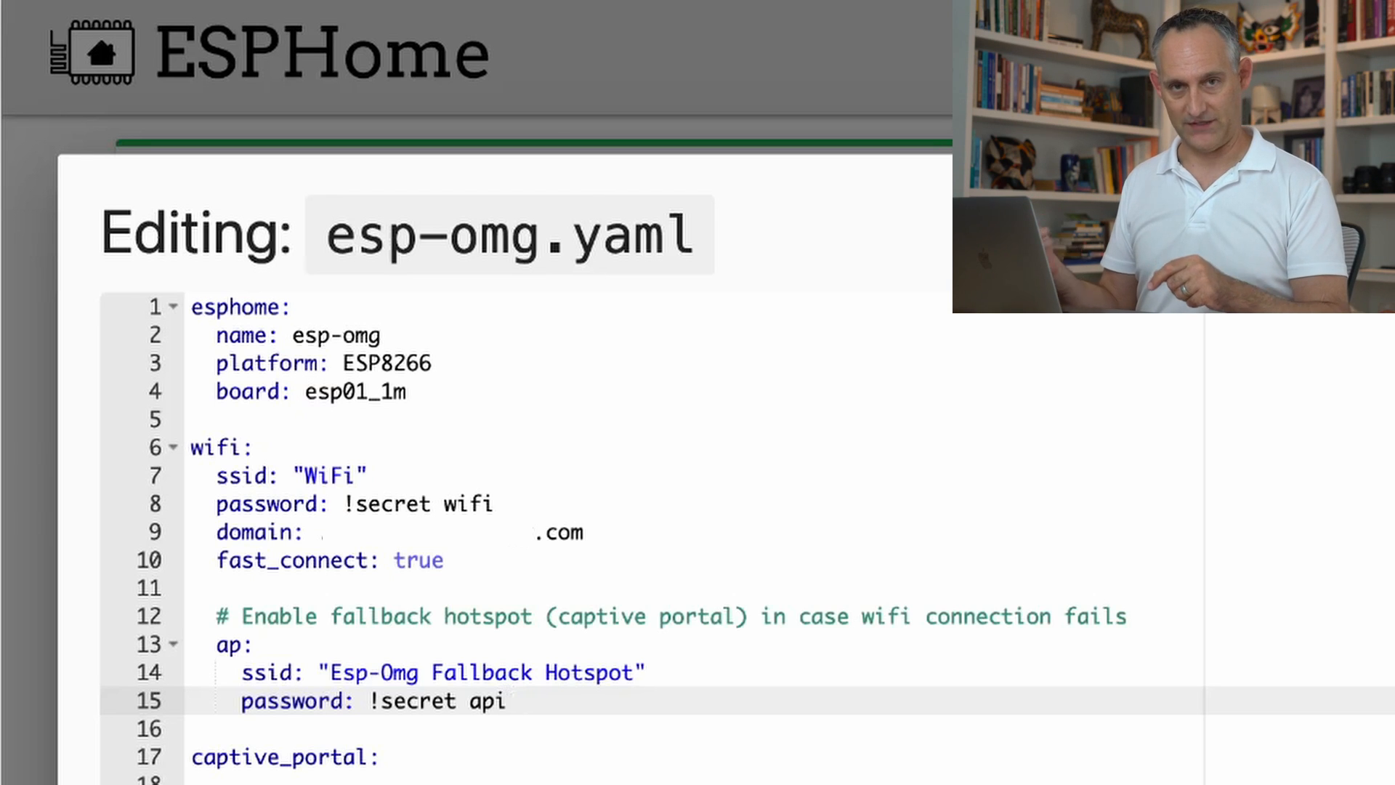
left_click(507, 702)
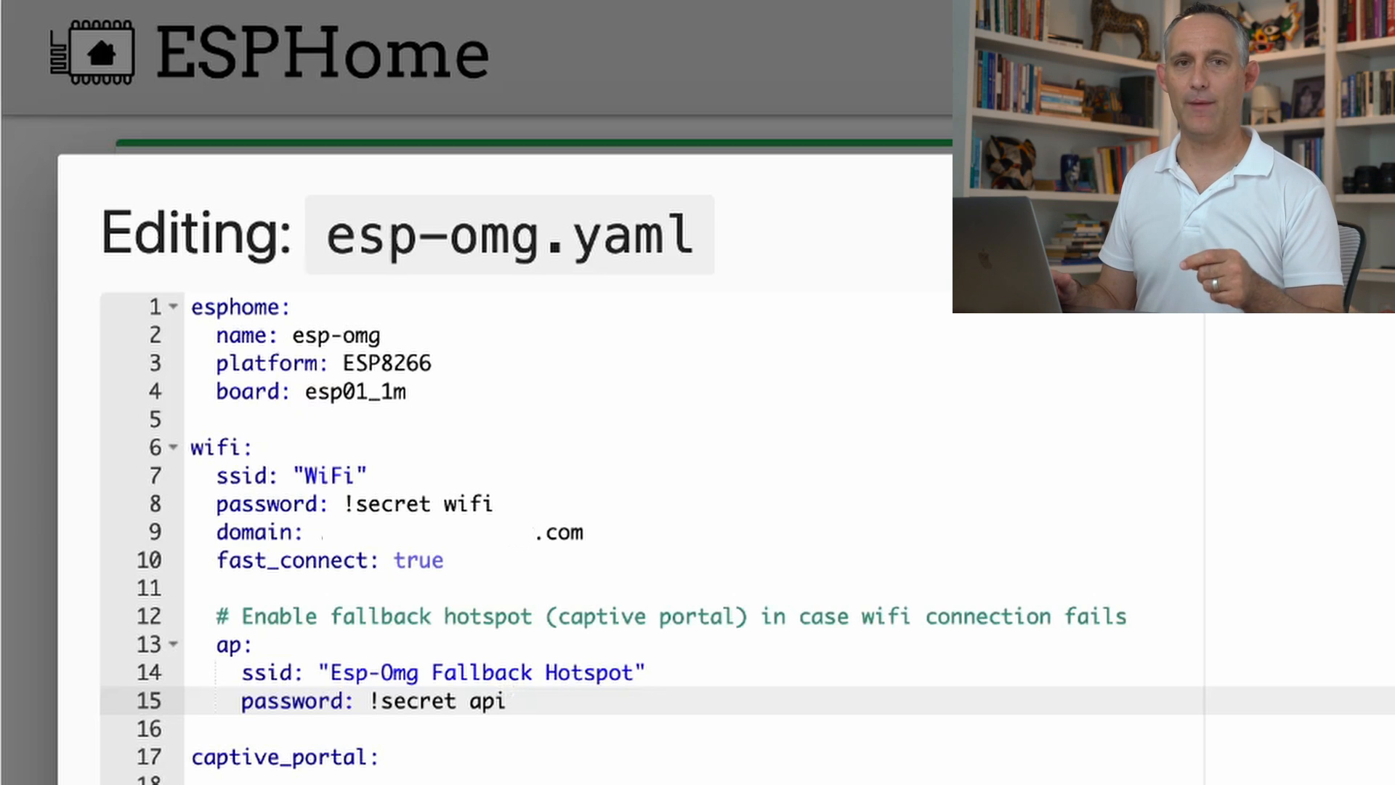
scroll("down", 3)
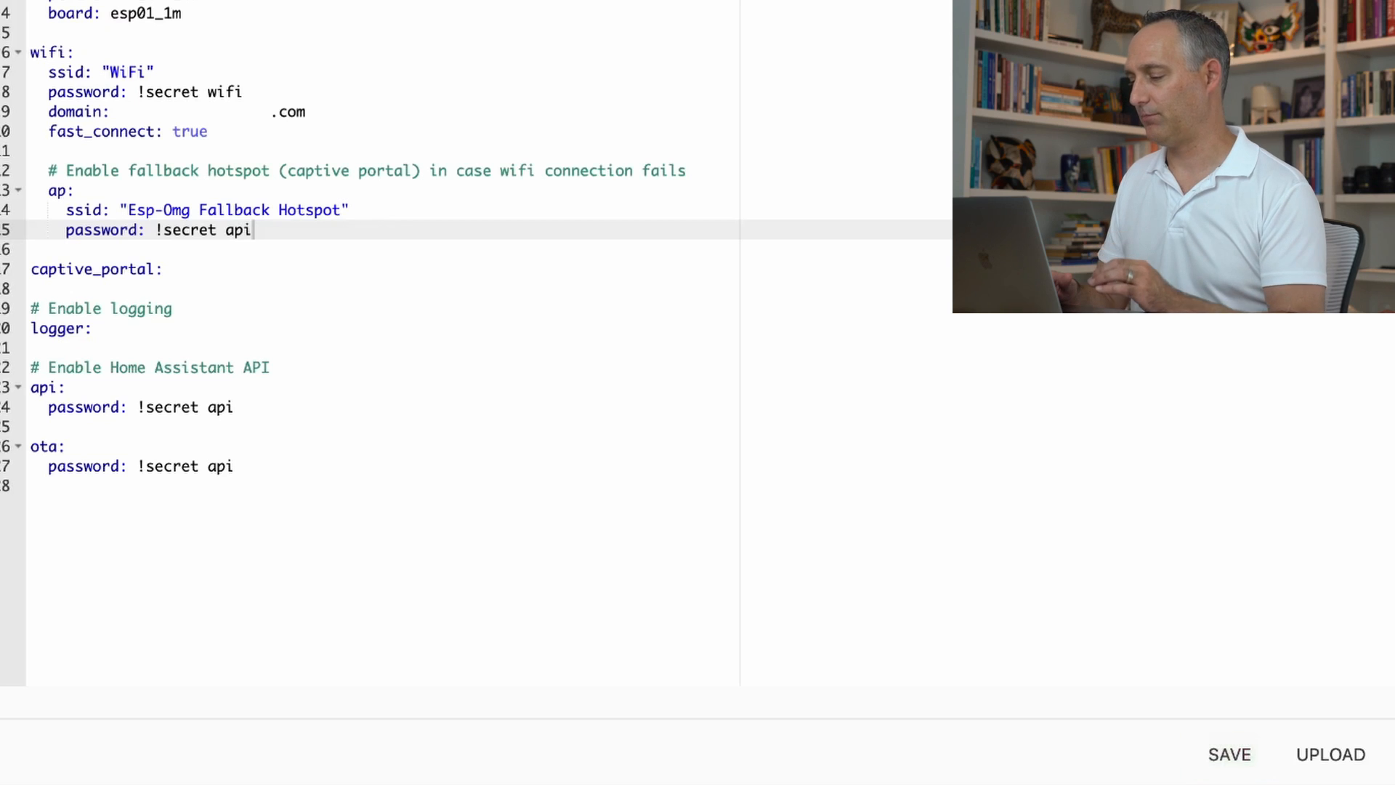
Upload the secret-based esp-omg firmware over the air, following the log until OTA succeeds.
left_click(1329, 755)
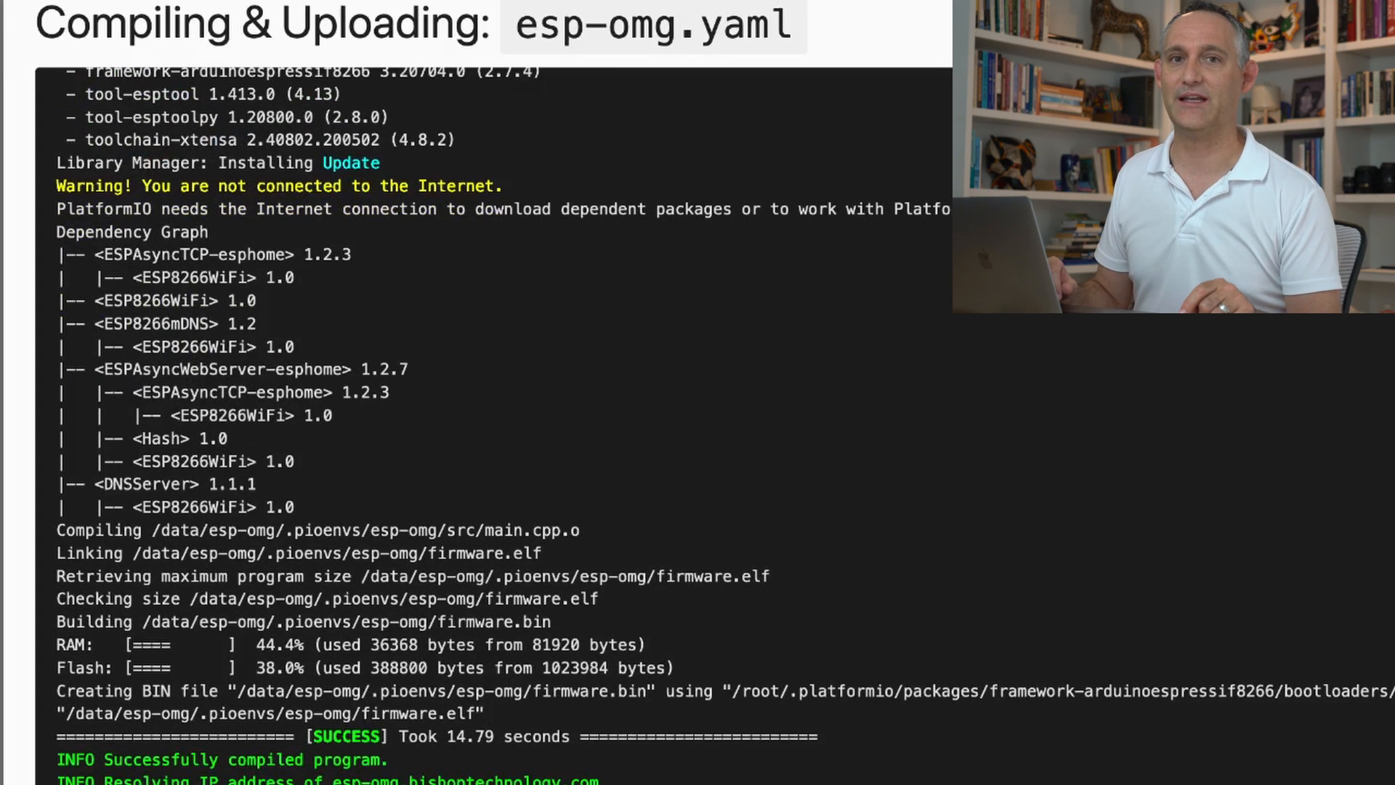
scroll("down", 3)
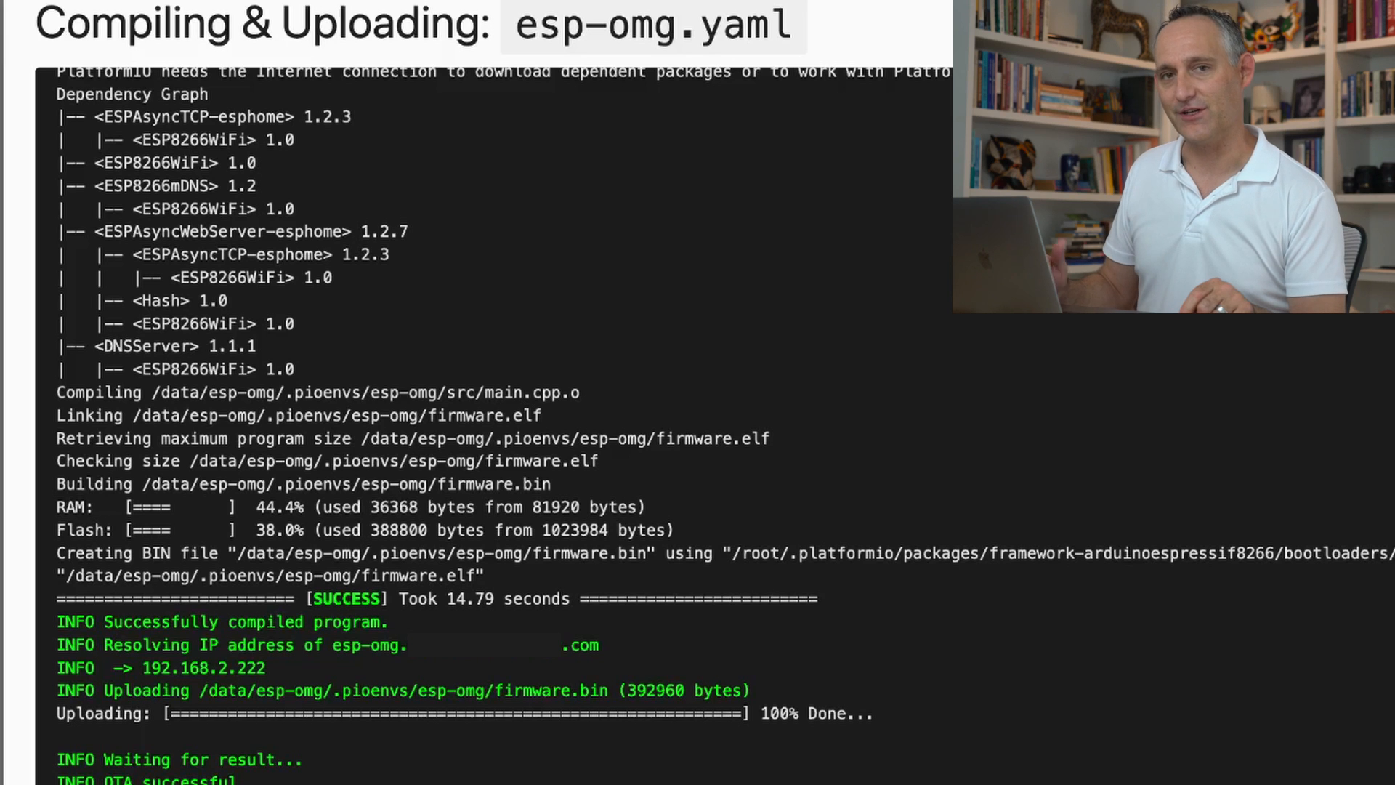
scroll("down", 3)
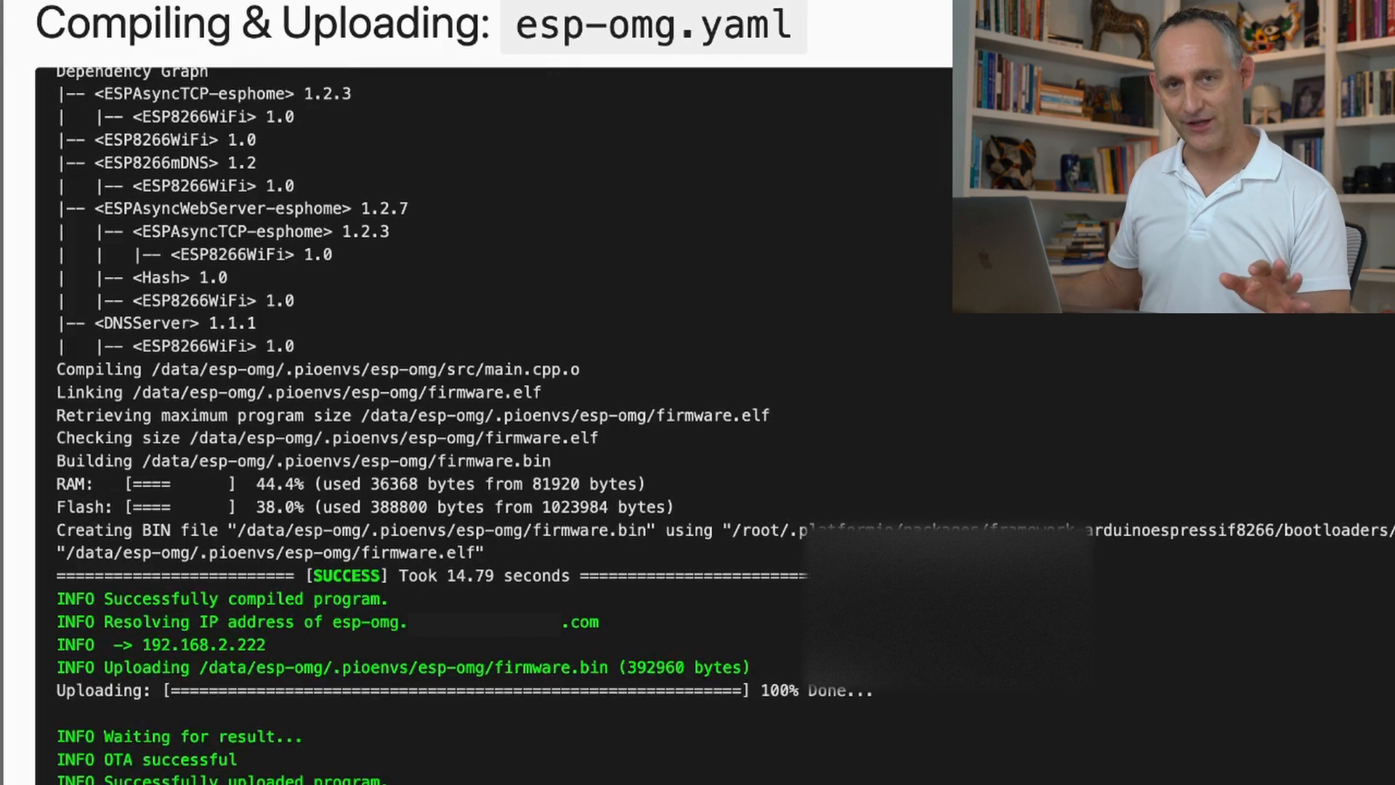
scroll("down", 3)
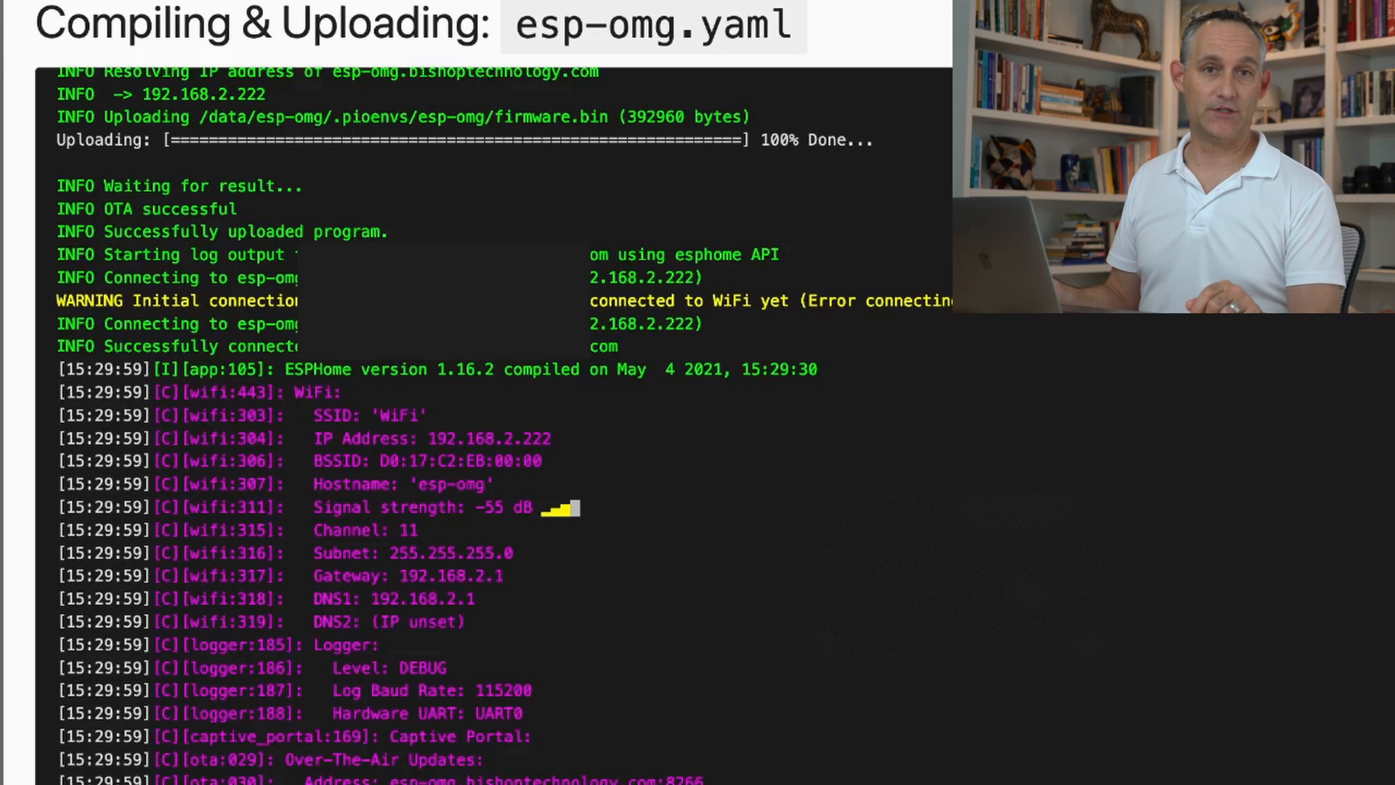
scroll("down", 3)
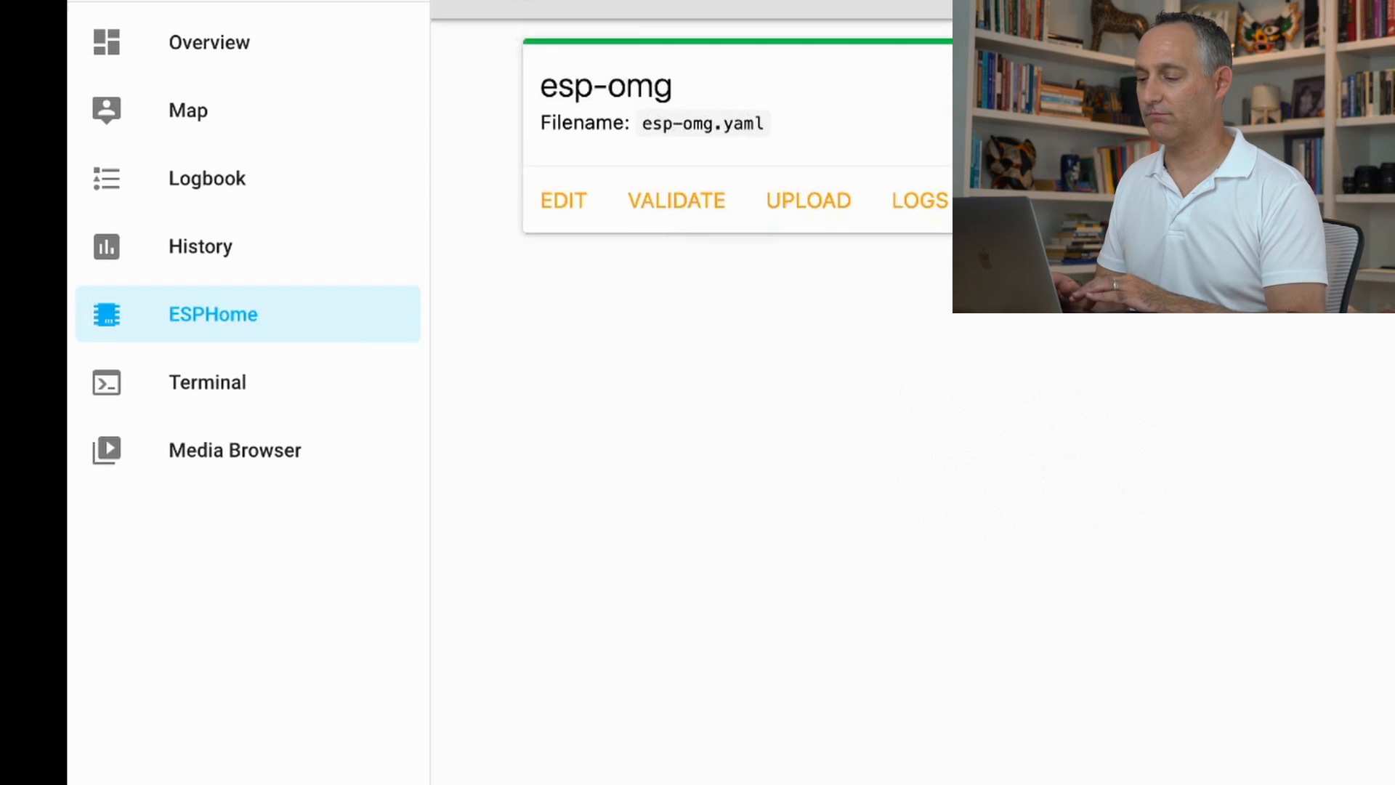
Open esp-omg.yaml in the ESPHome editor again.
left_click(562, 201)
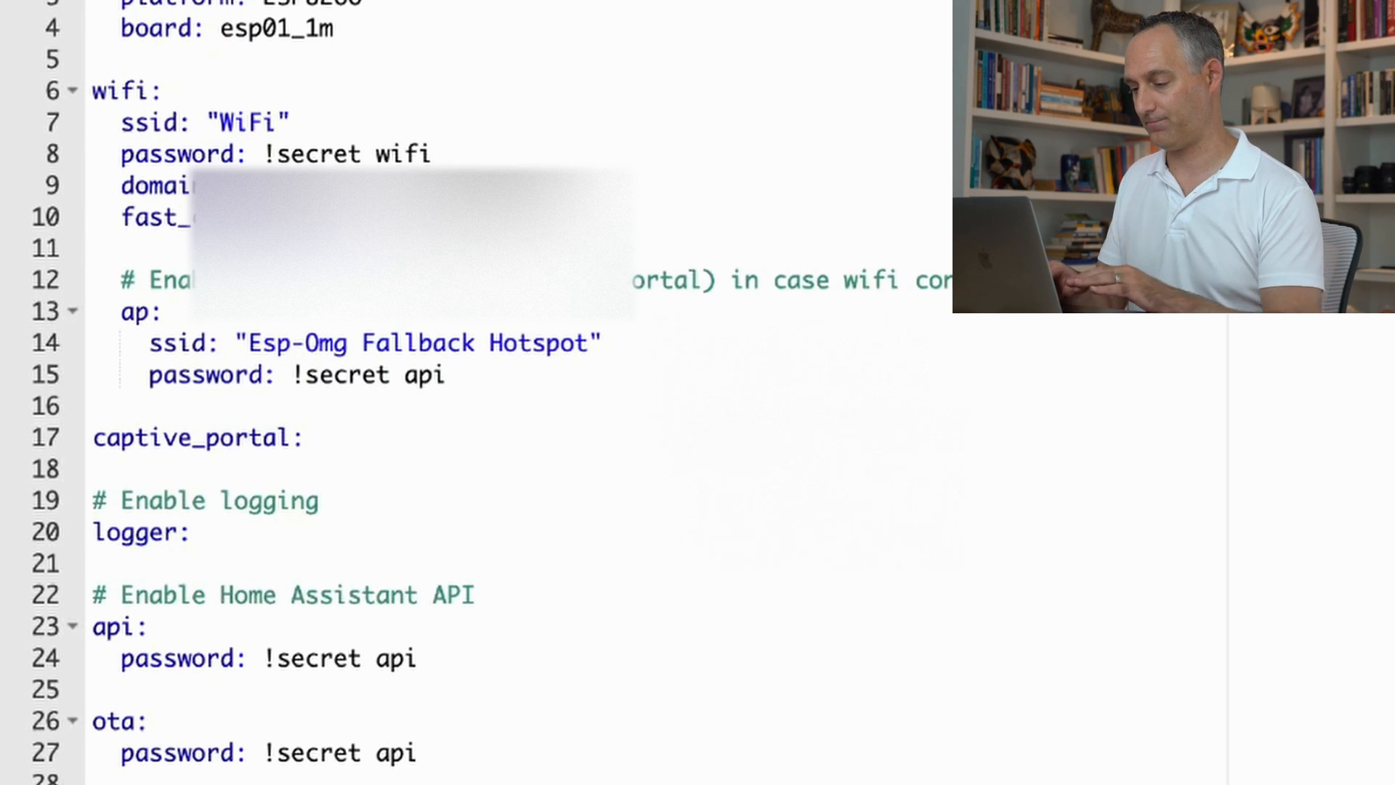
Add deep_sleep and MQTT on_message rules for the ota_mode and sleep_mode topics.
scroll("down", 3)
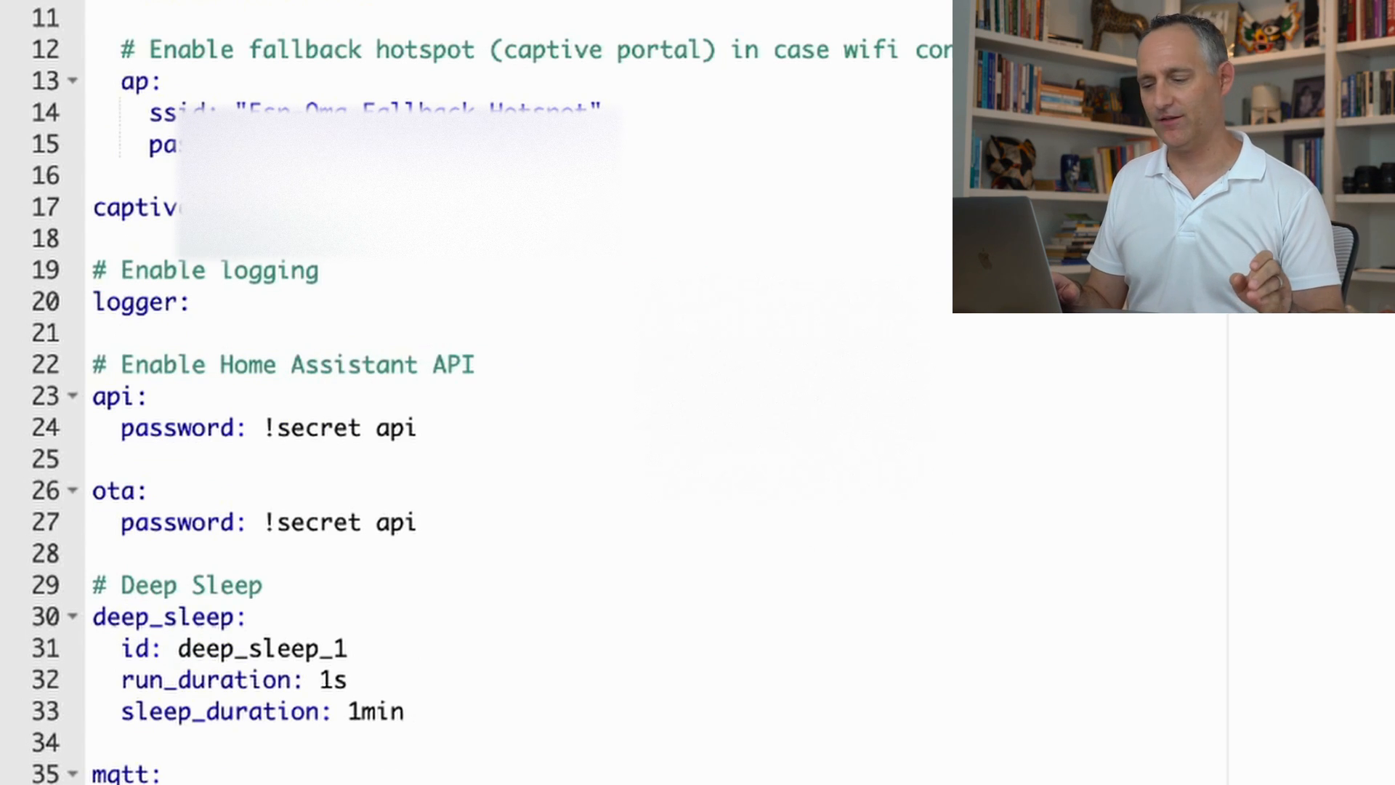
scroll("down", 3)
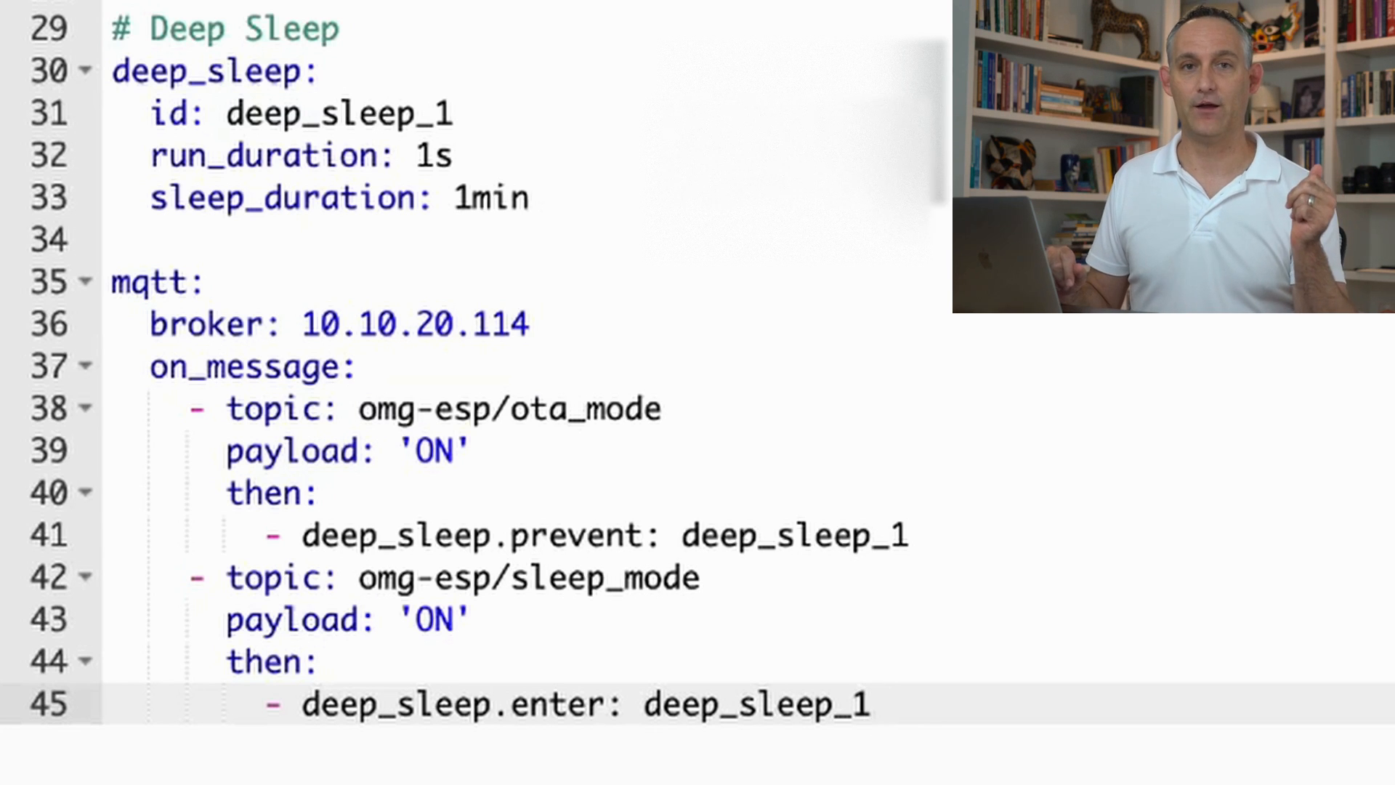
left_click(876, 704)
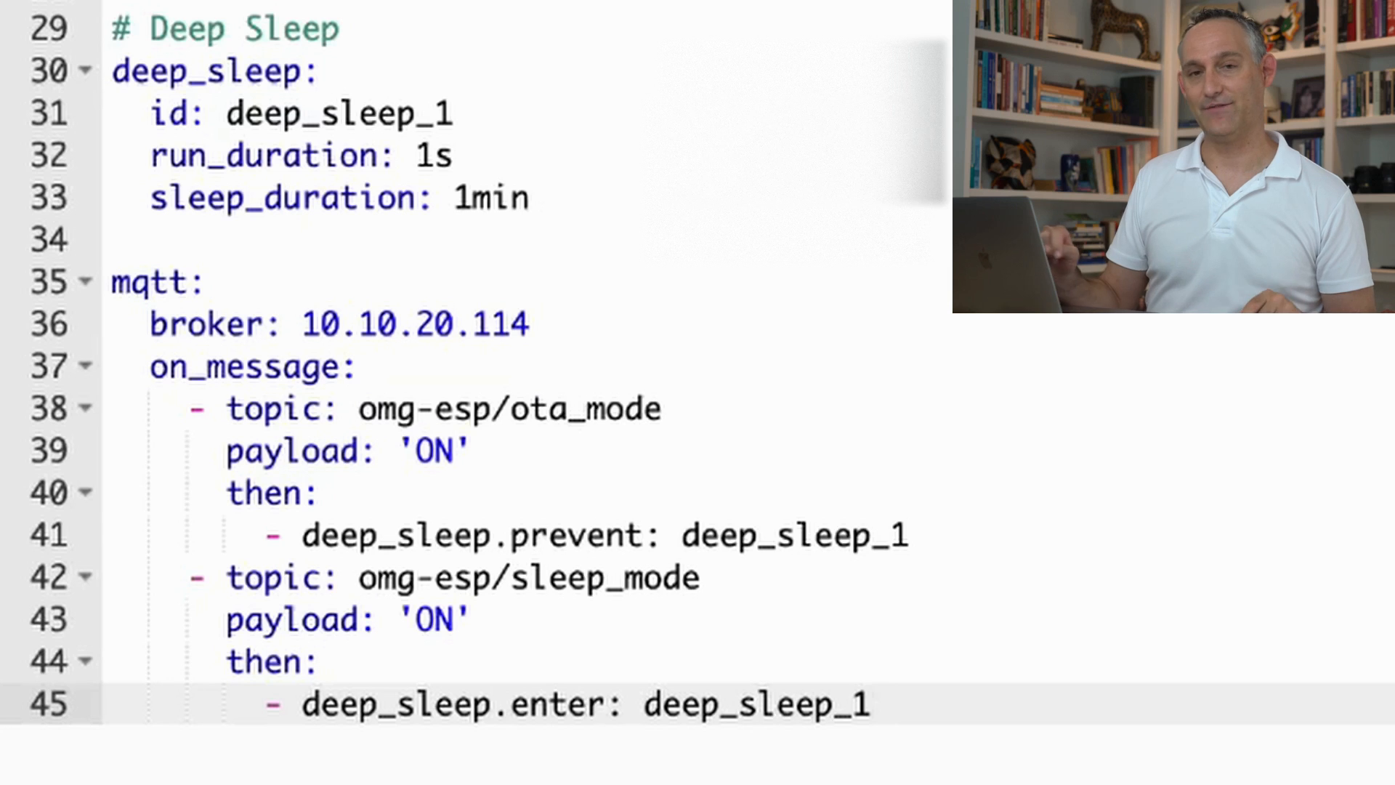
left_click(872, 704)
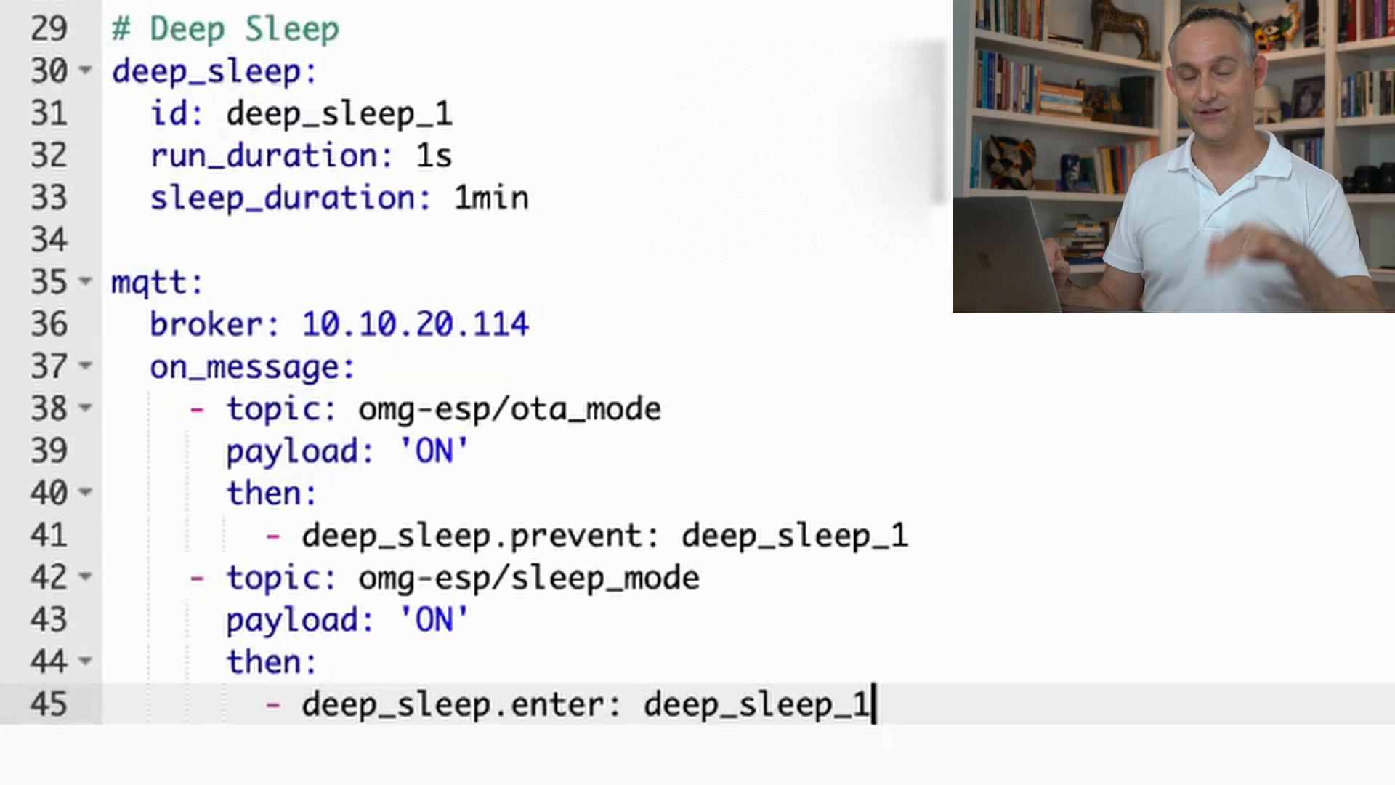